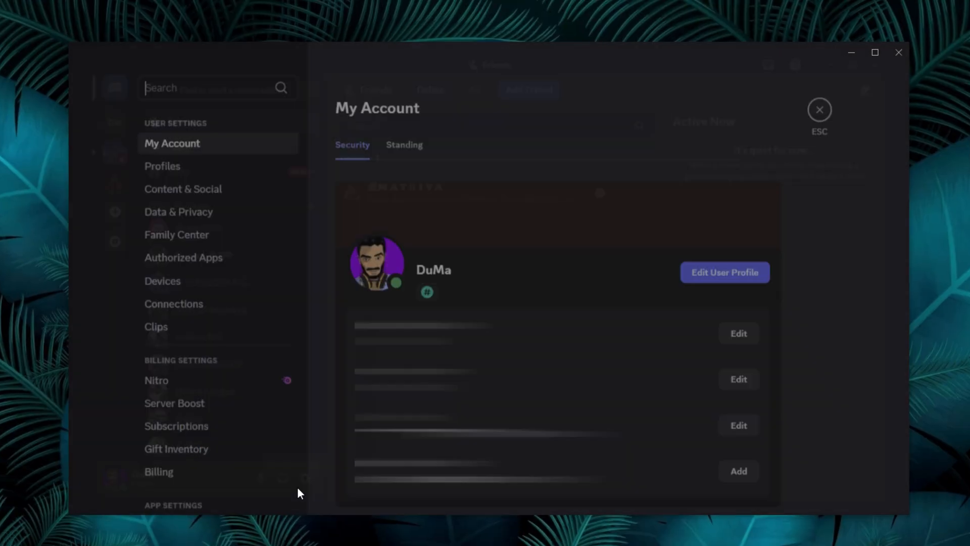
Scroll User Settings down and open the Voice & Video page.
scroll("down", 3)
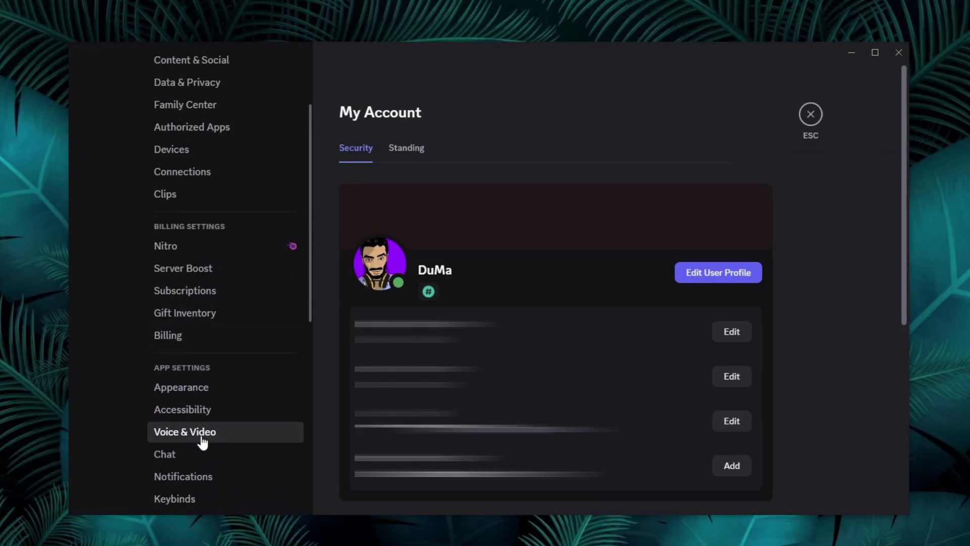
left_click(184, 431)
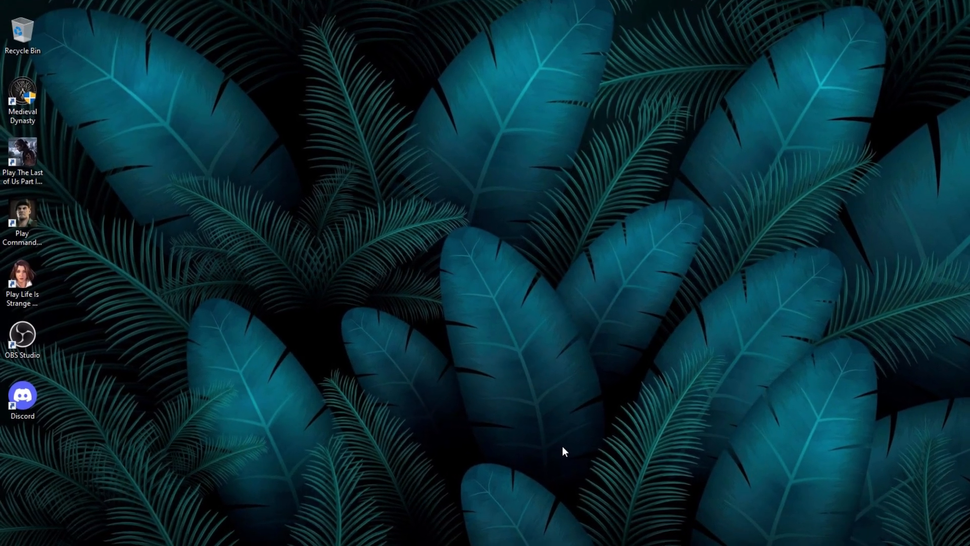
Navigate from the OBS Studio shortcut's file location to obs-studio\data\obs-plugins\win-dshow.
right_click(22, 96)
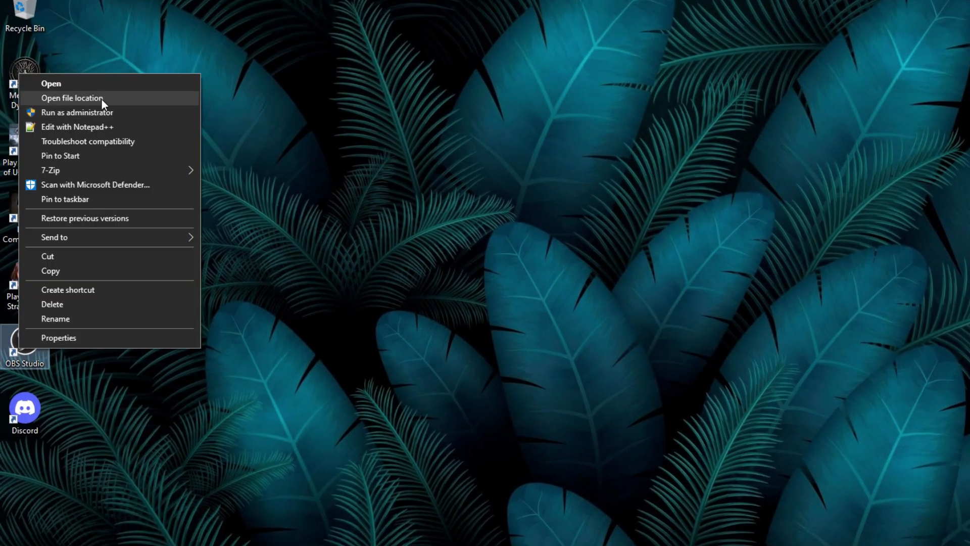
left_click(72, 97)
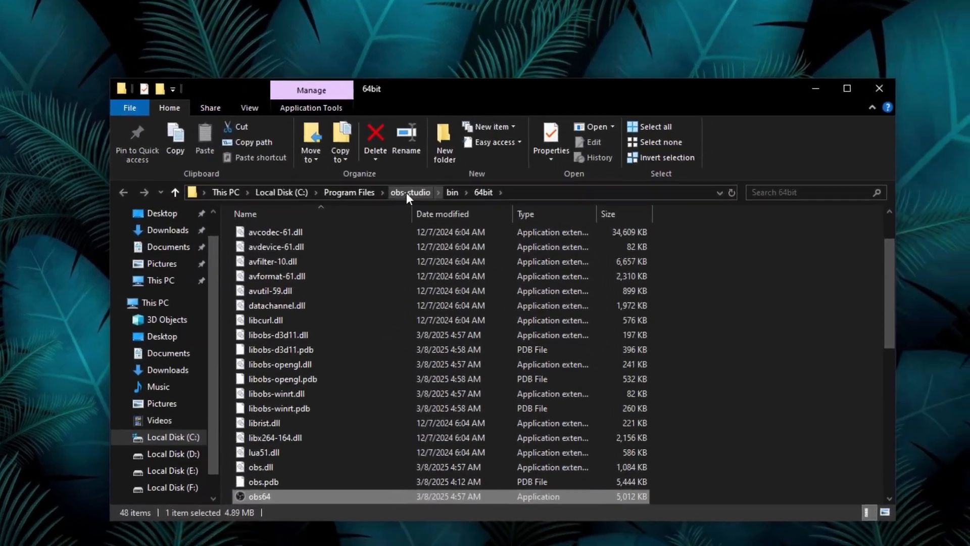
left_click(410, 192)
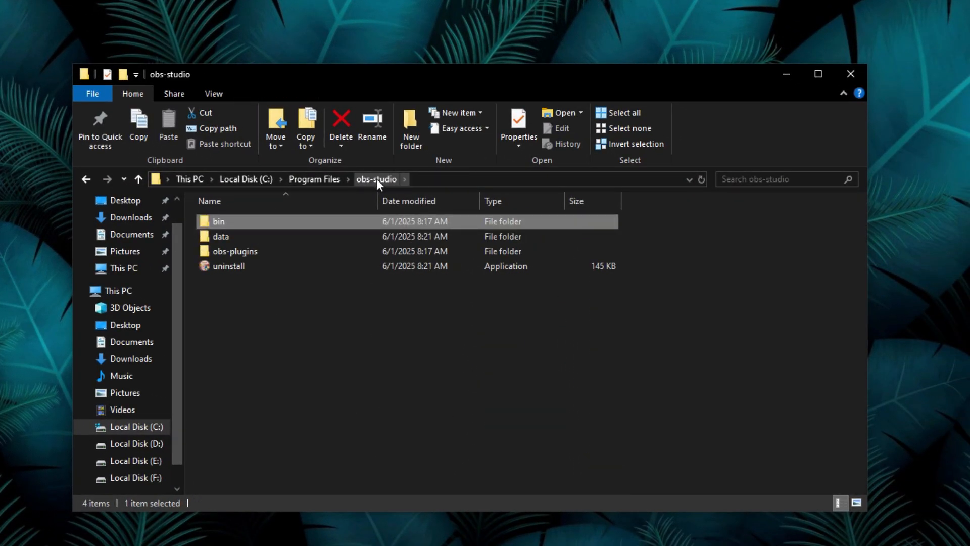
left_click(220, 236)
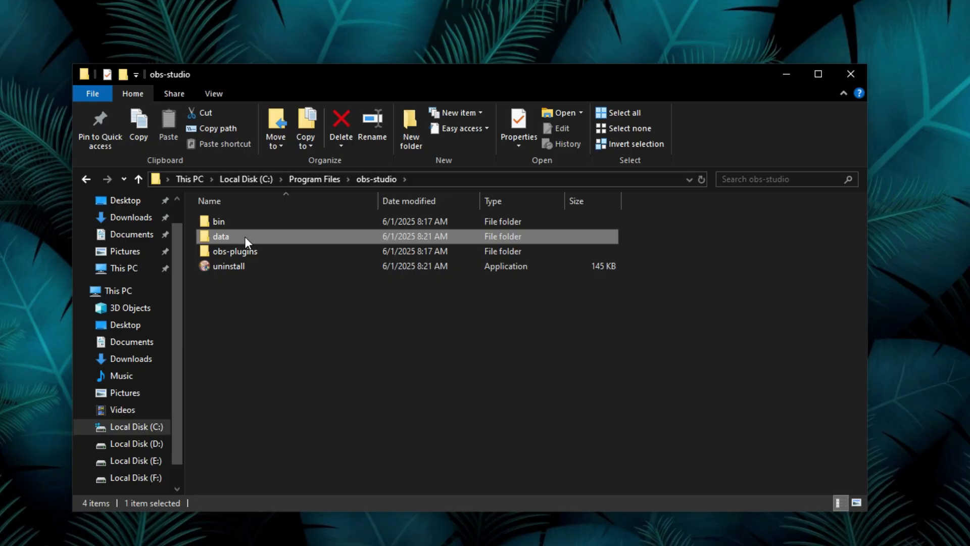
double_click(220, 236)
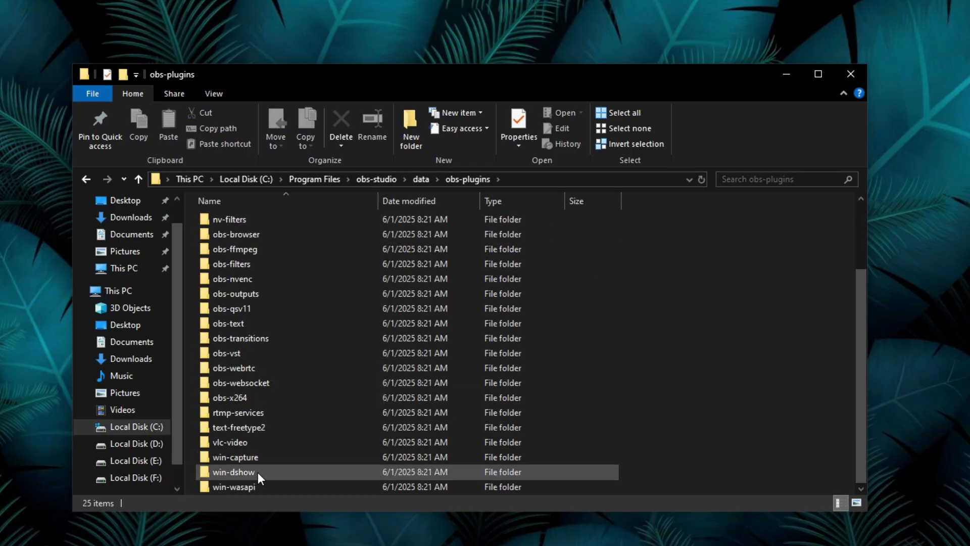
double_click(233, 471)
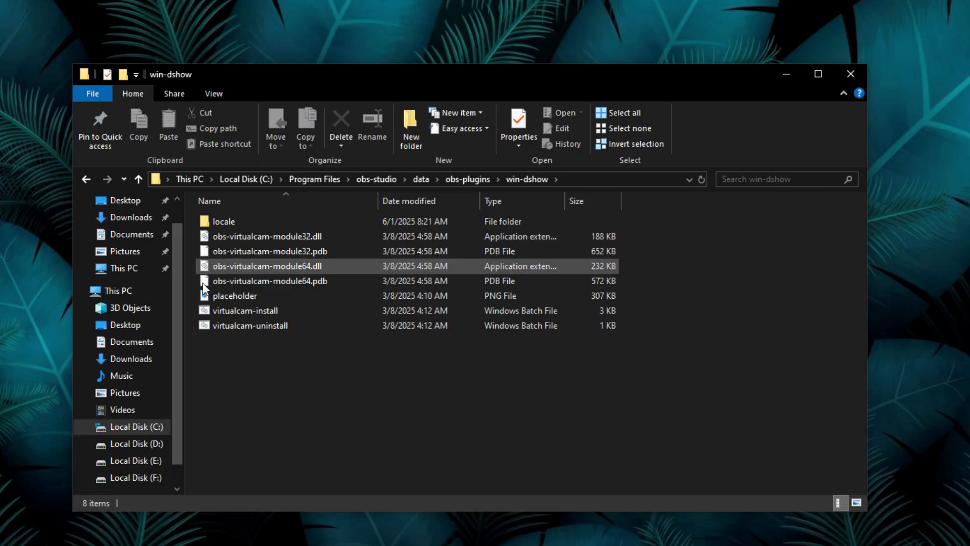
Run virtualcam-uninstall, then virtualcam-install, as administrator, approving the permission prompt.
right_click(250, 325)
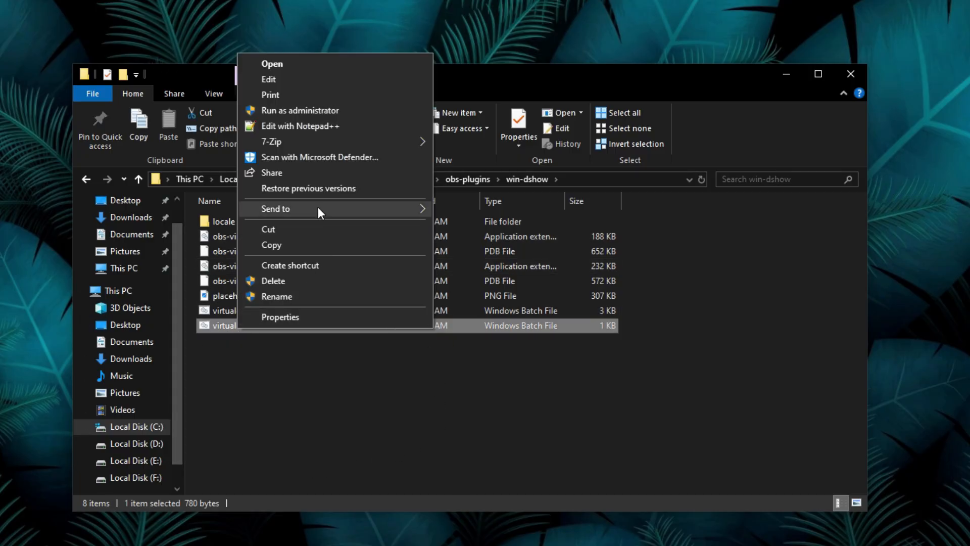
left_click(300, 110)
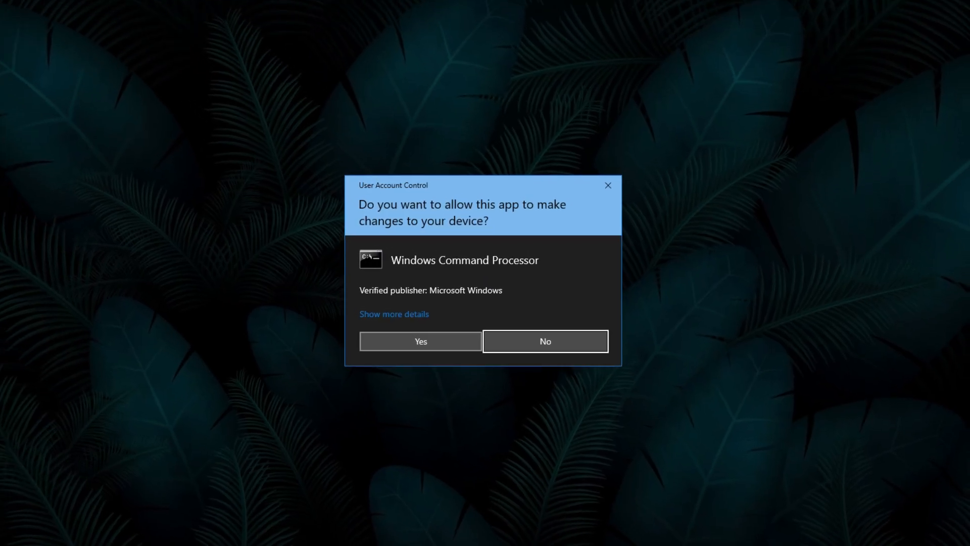
left_click(420, 341)
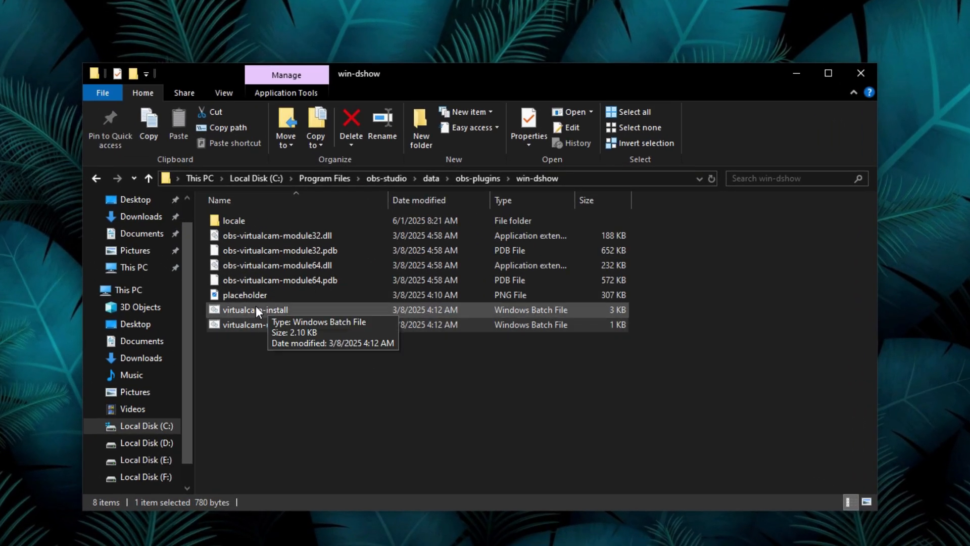
right_click(254, 309)
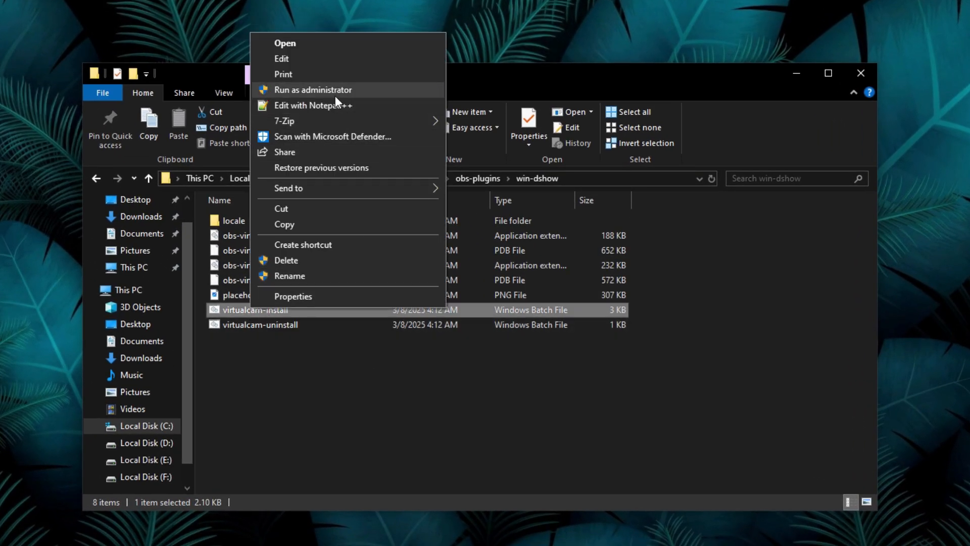
left_click(312, 90)
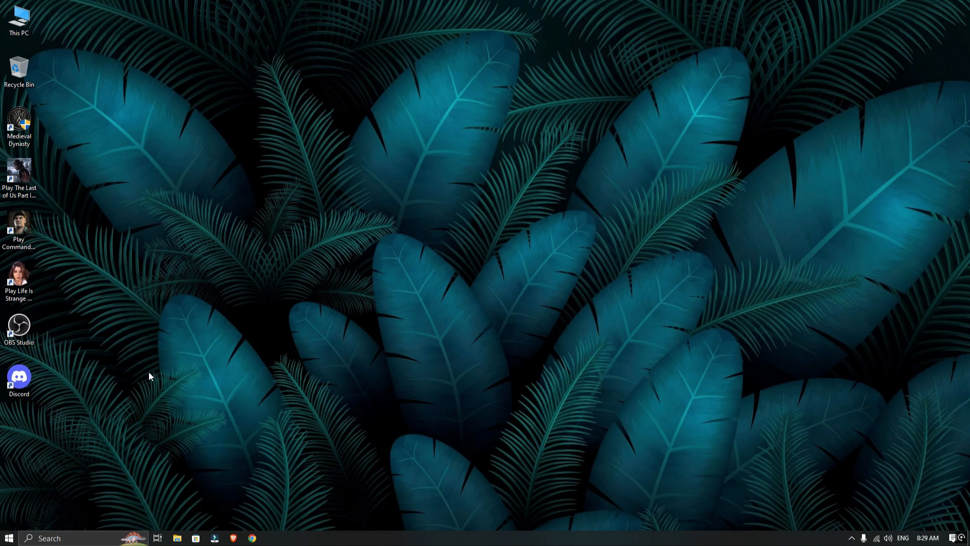
Launch Discord from the desktop shortcut and open User Settings > Voice & Video.
double_click(19, 377)
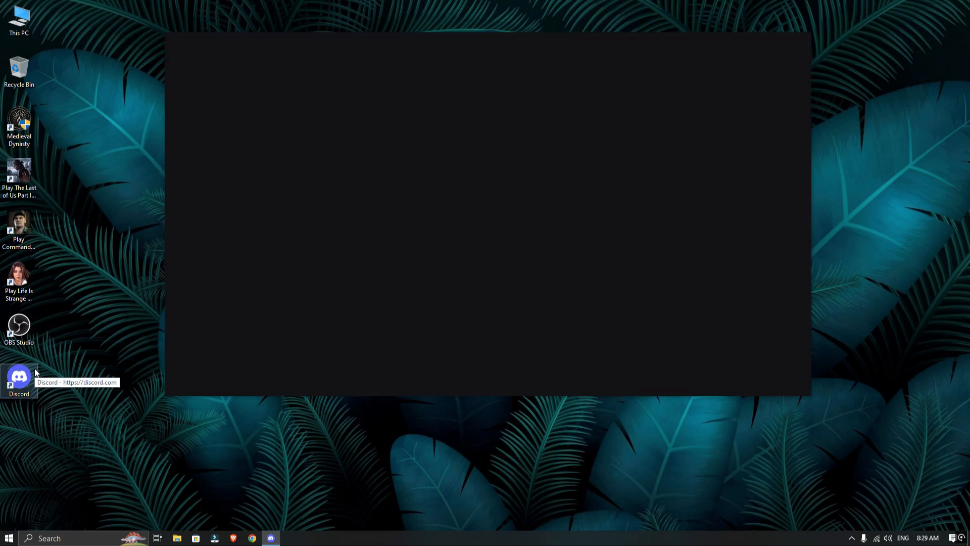
double_click(19, 378)
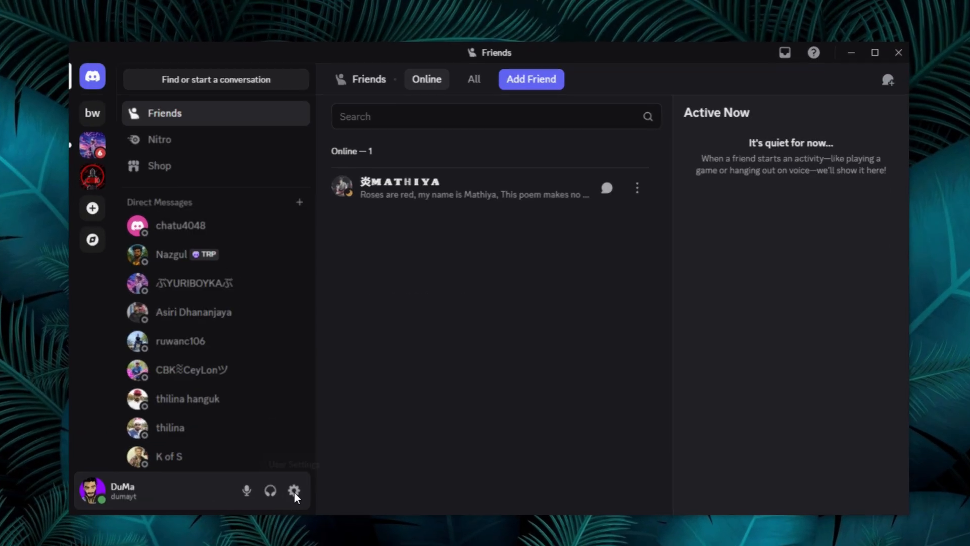
left_click(295, 491)
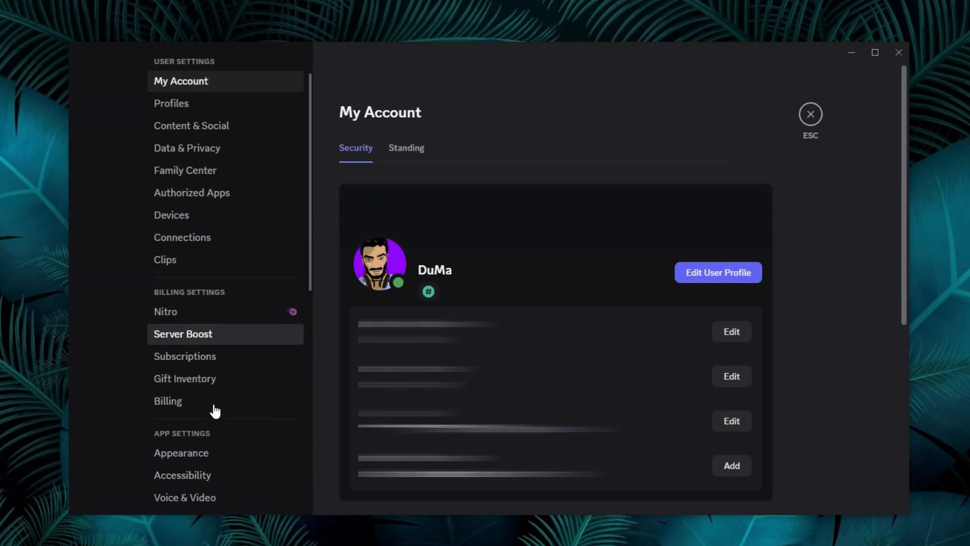
left_click(185, 497)
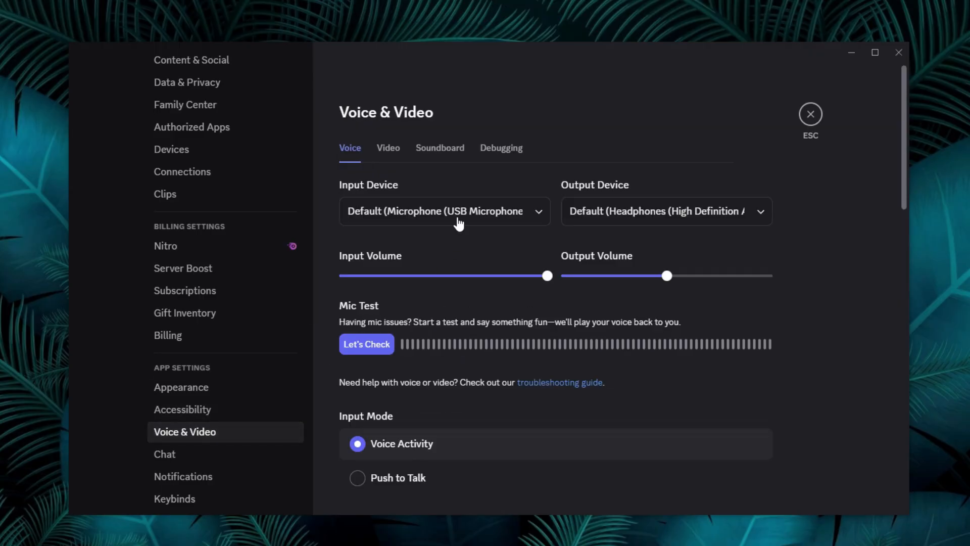
Test video to preview the OBS Virtual Camera feed, then restore the Discord window down.
left_click(388, 147)
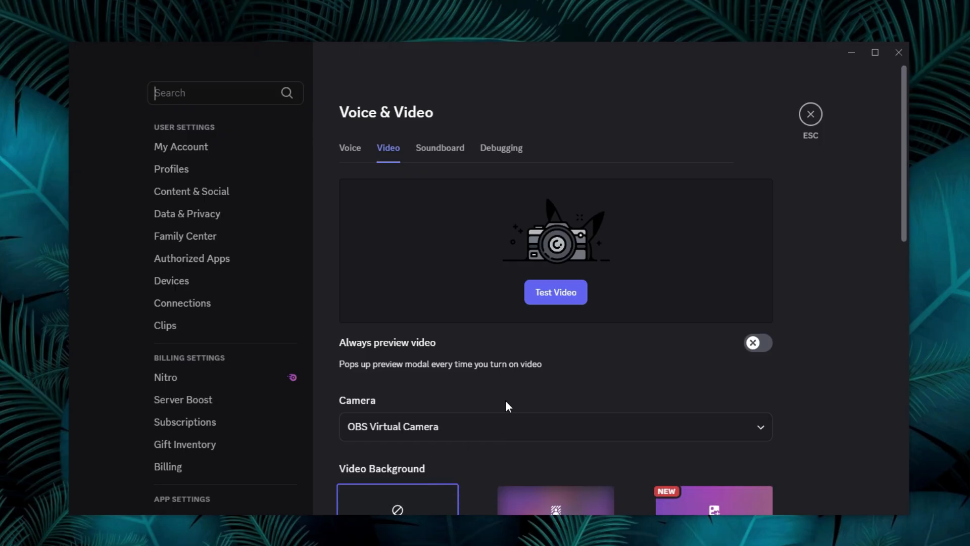
left_click(554, 291)
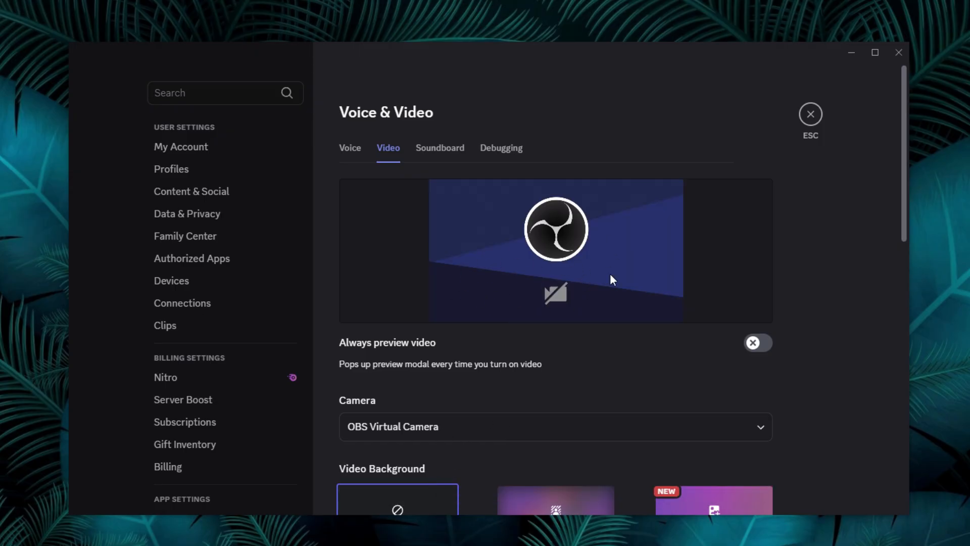
mouse_move(609, 275)
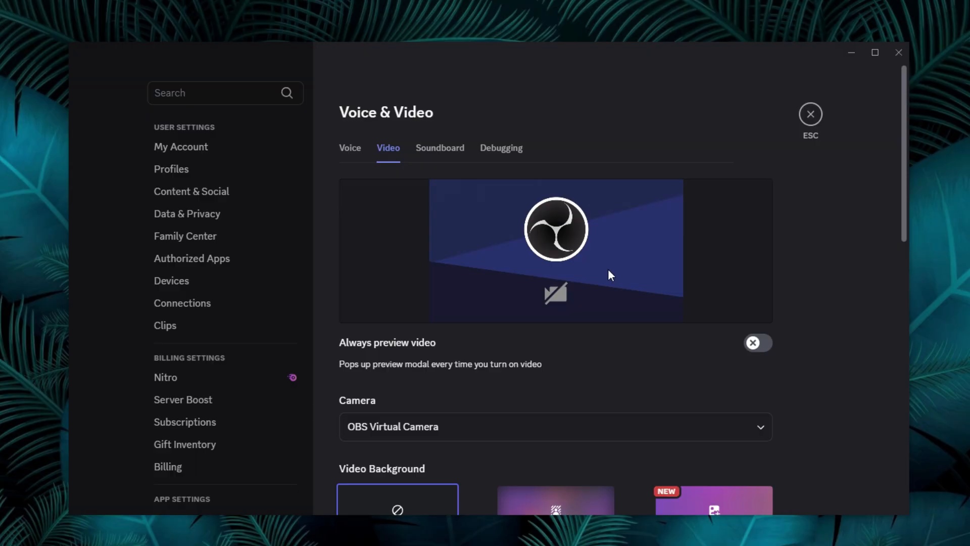
left_click(873, 52)
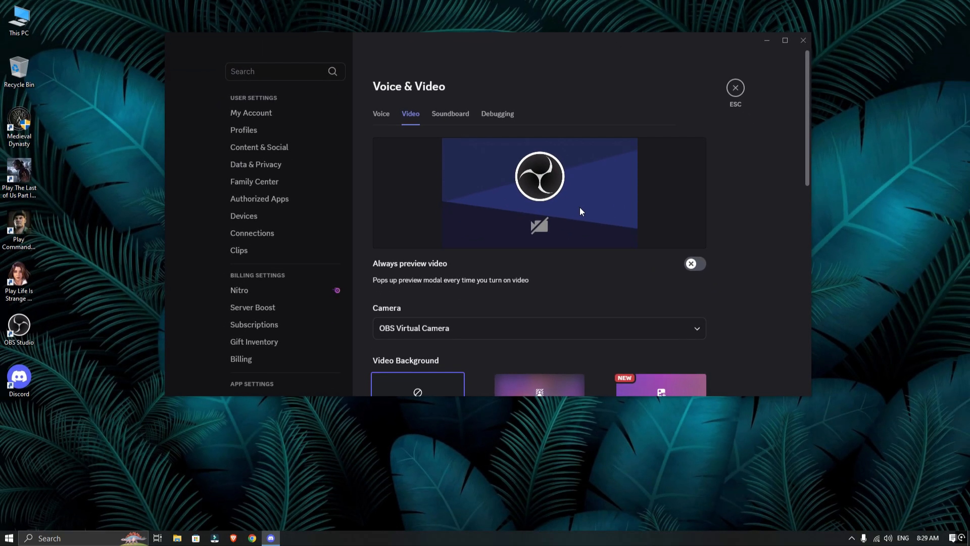